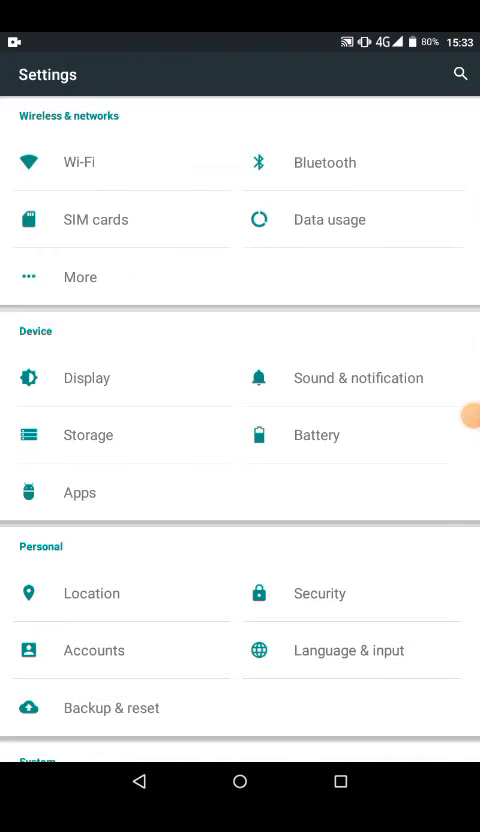
Step: Reach the Access Point Names list via More and Cellular networks
click(80, 277)
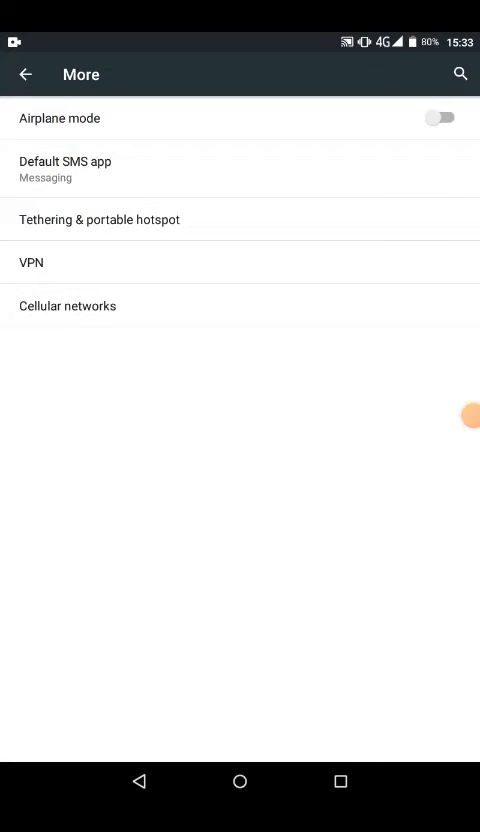
click(67, 305)
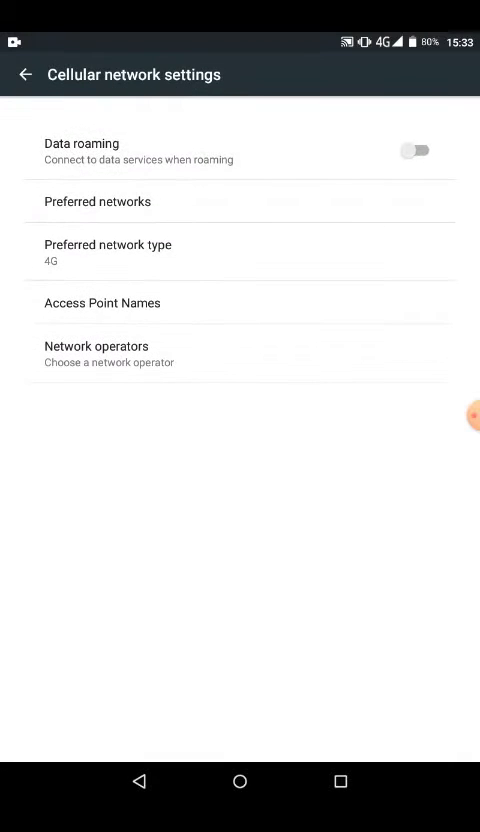
click(102, 303)
text(t)
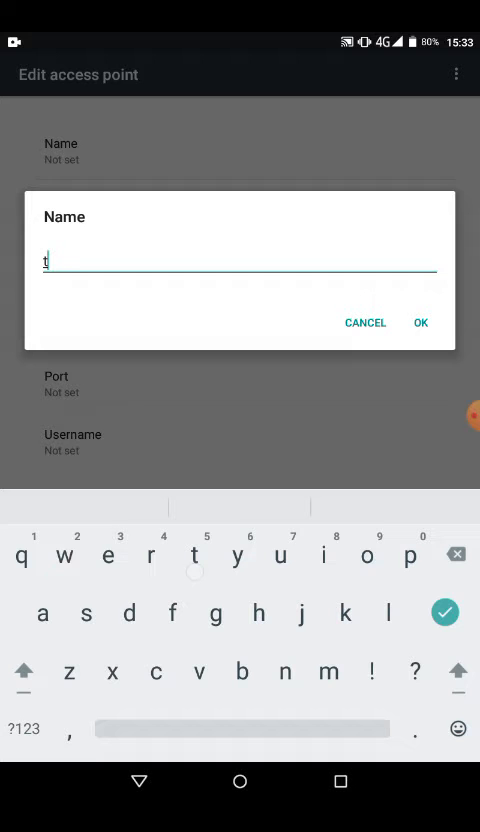
Step: Name the new access point 'telserve'
text(else)
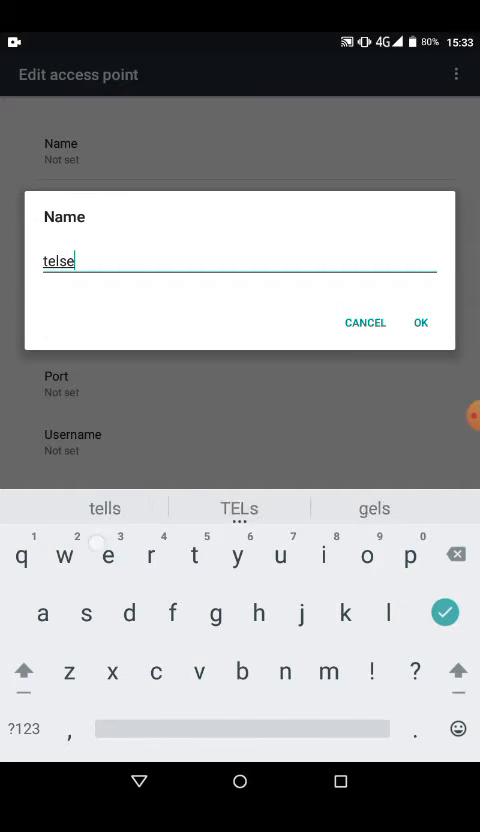
text(rve)
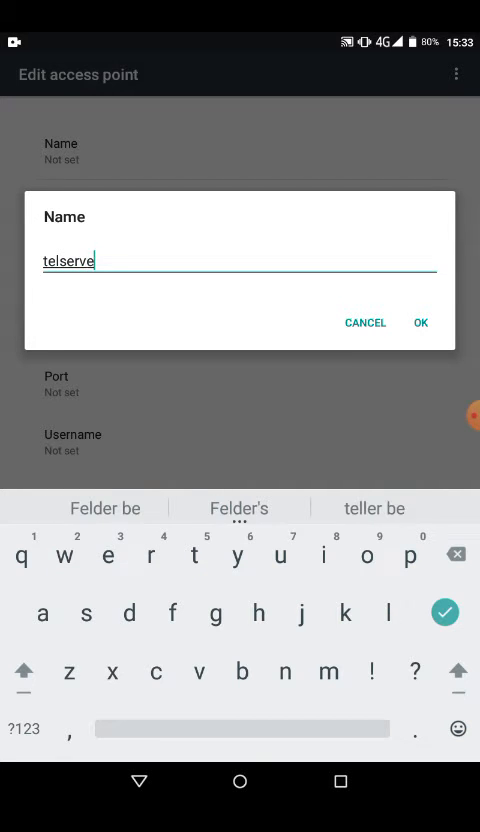
click(419, 322)
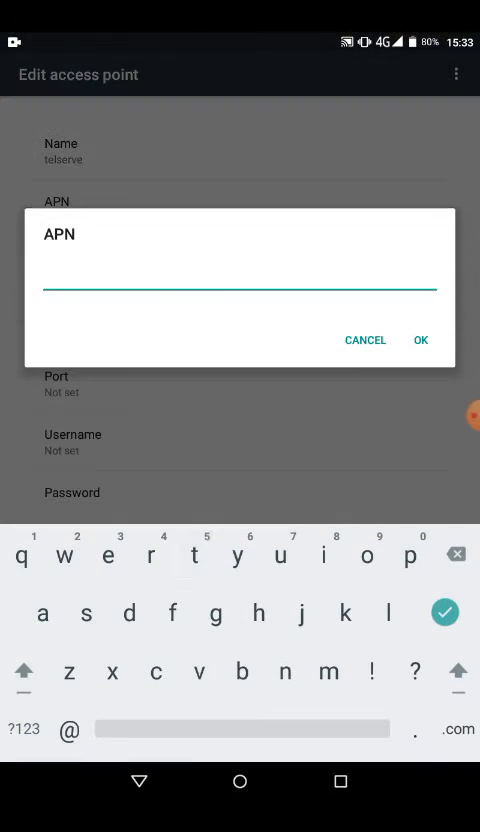
Step: Set the APN address to 'telserve.net' and confirm it
text(tels)
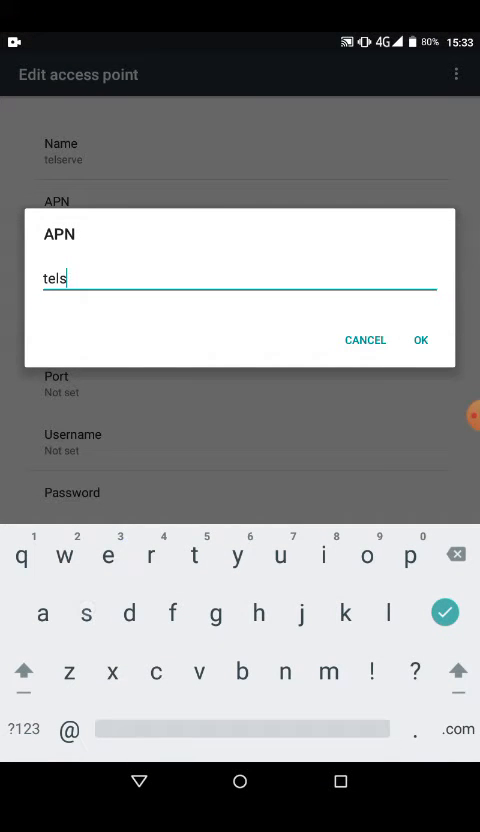
text(erve)
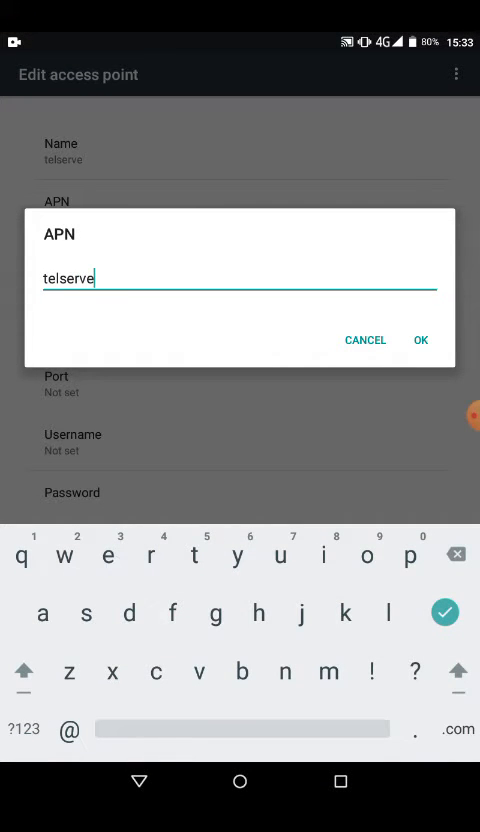
text(.ne)
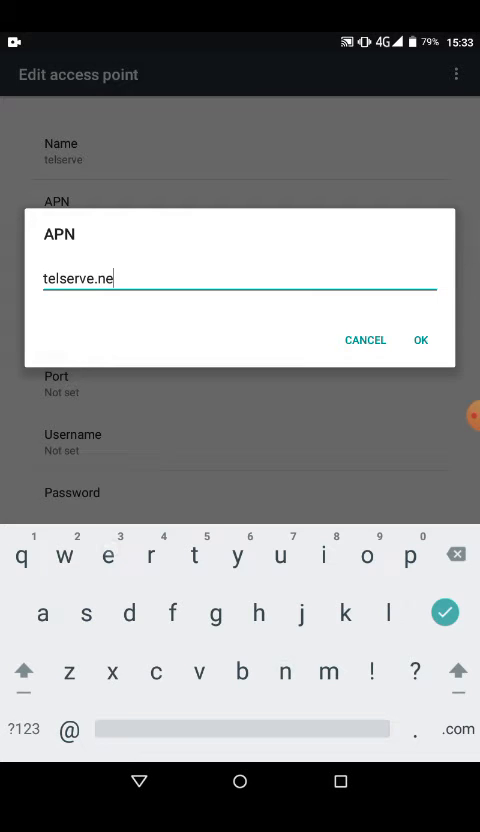
click(419, 340)
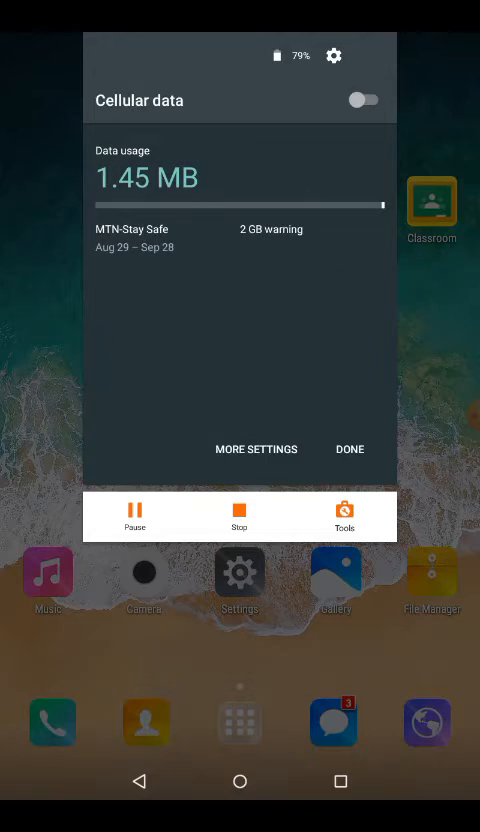
Step: Close the cellular data panel and launch the web browser from the home screen
click(349, 449)
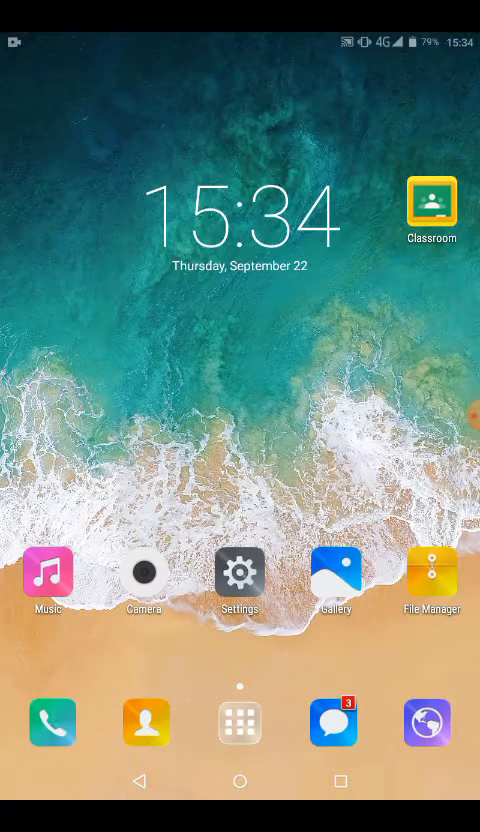
click(427, 722)
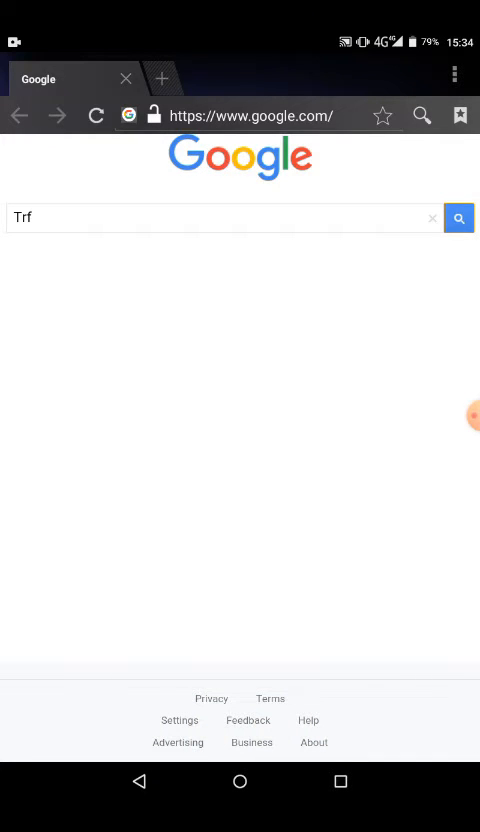
Step: Search Google for 'Trf' and open the Dictionary.com definition result
click(458, 217)
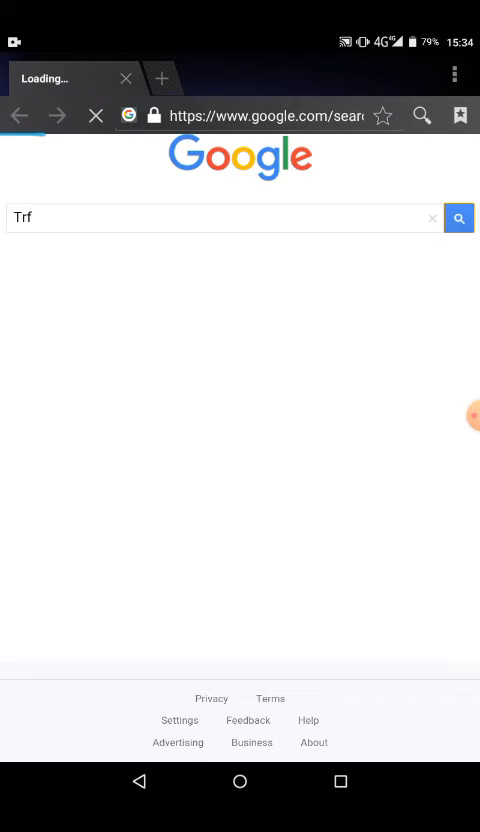
click(458, 217)
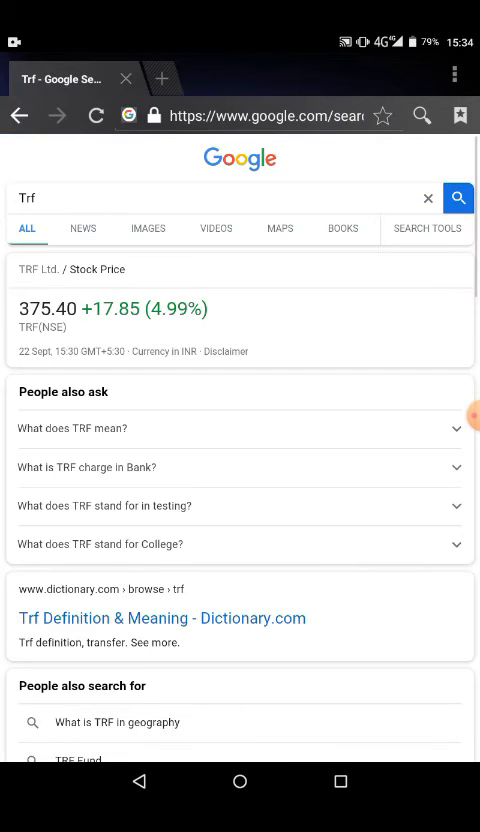
click(162, 618)
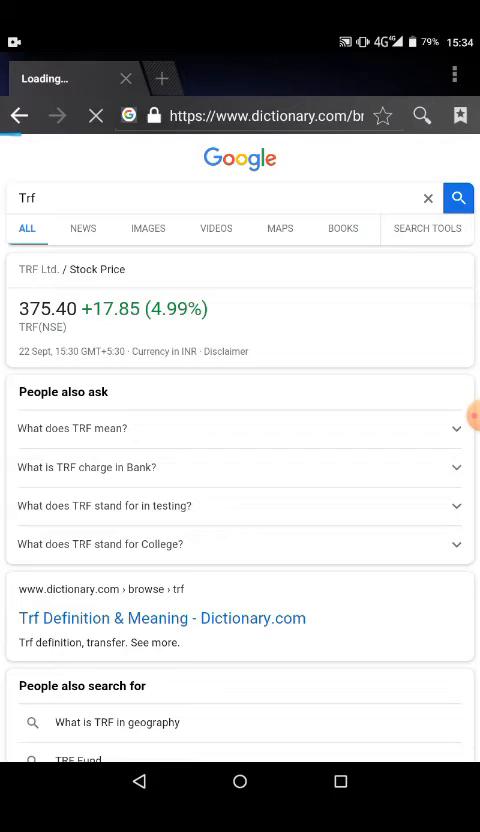